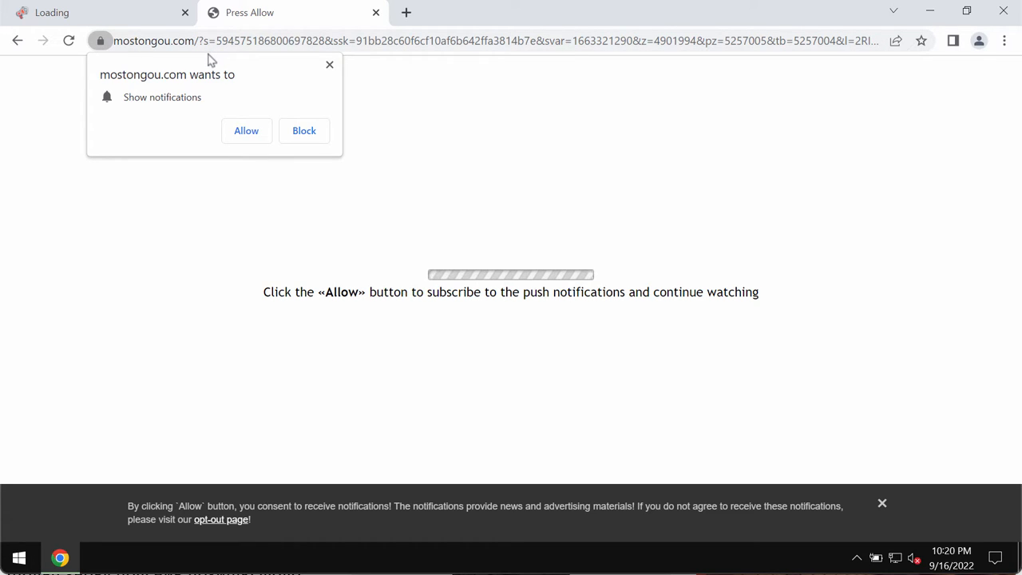
pyautogui.moveTo(189, 83)
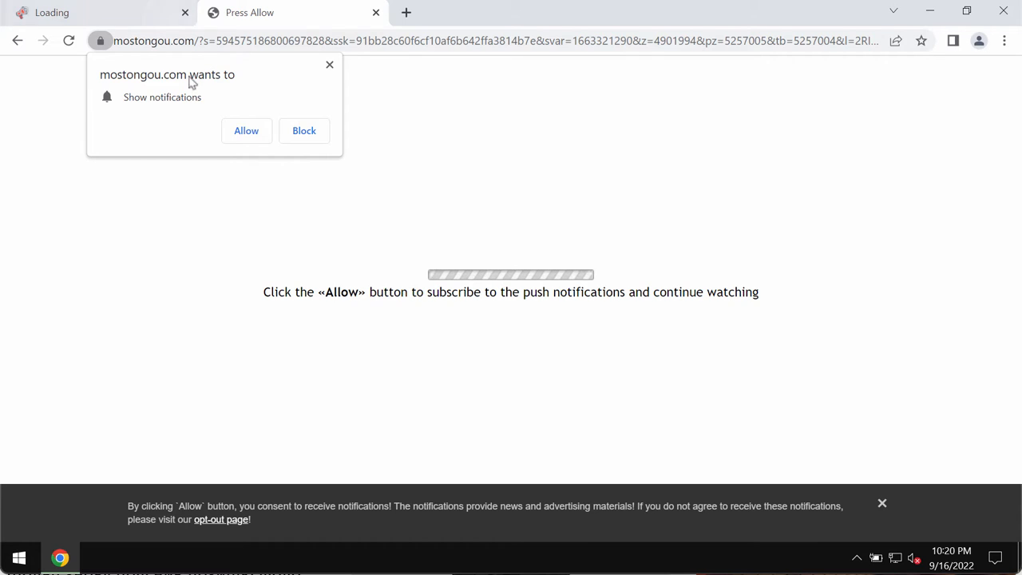
pyautogui.moveTo(246, 131)
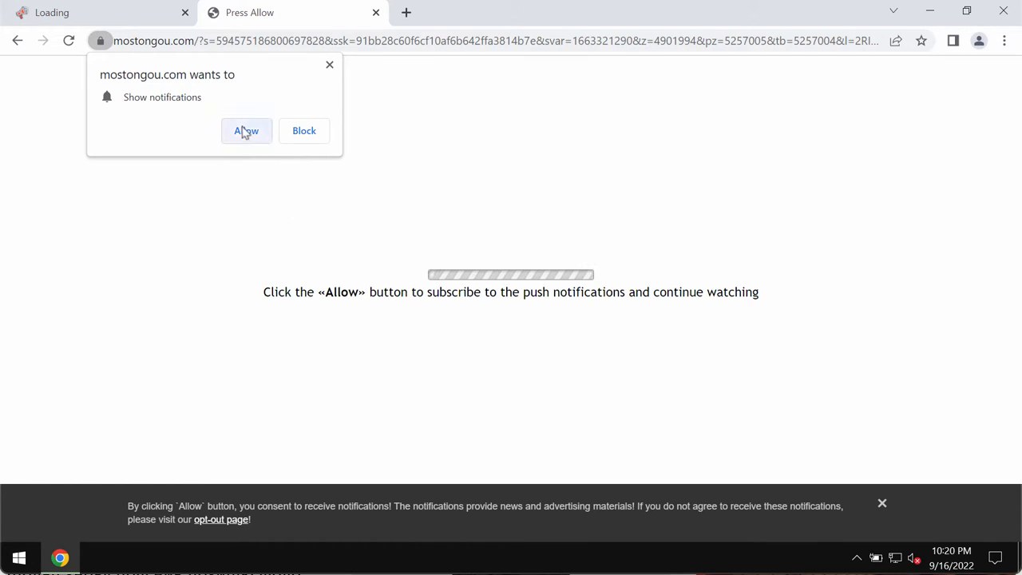
pyautogui.moveTo(489, 146)
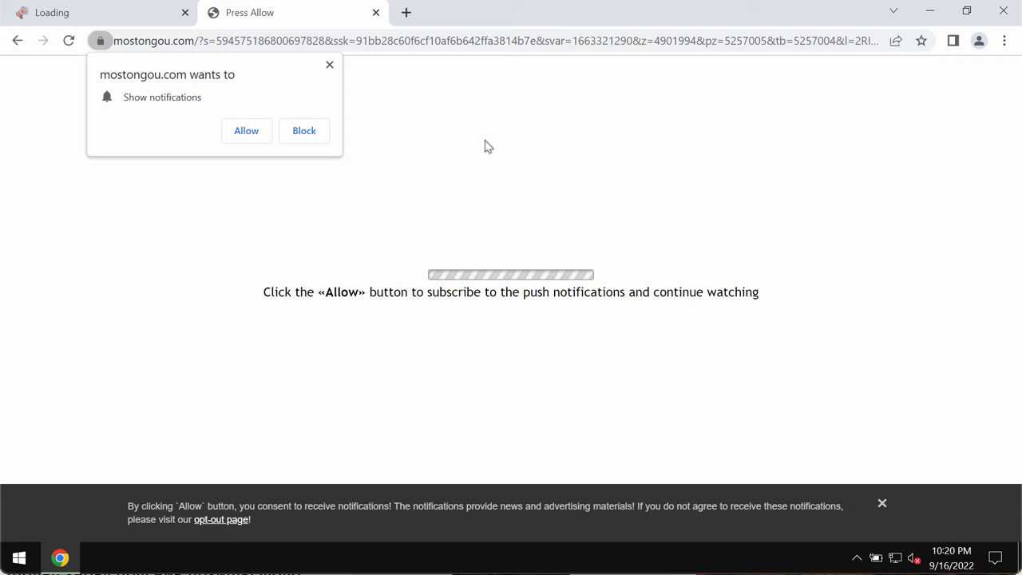
pyautogui.moveTo(639, 177)
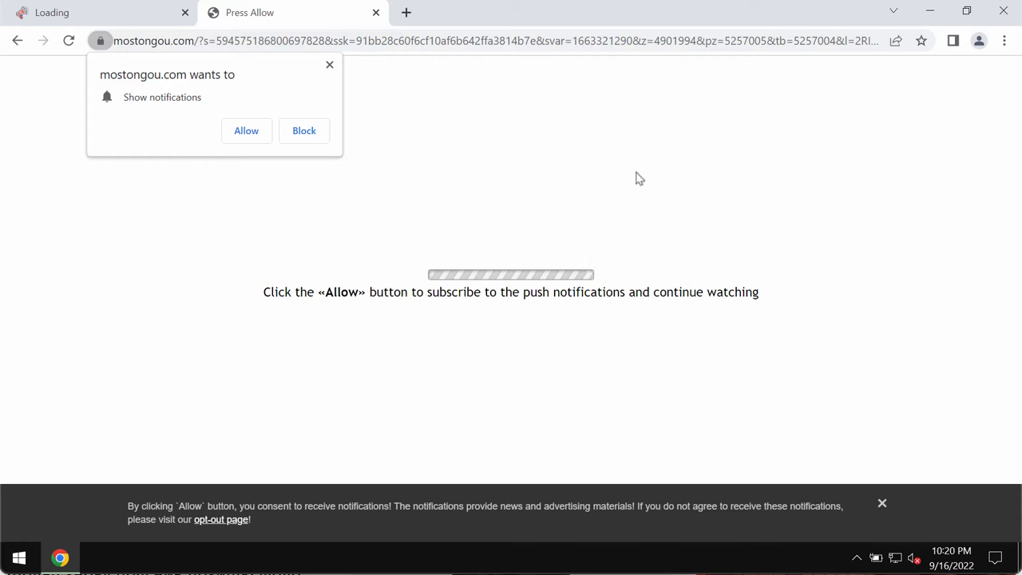
pyautogui.moveTo(654, 219)
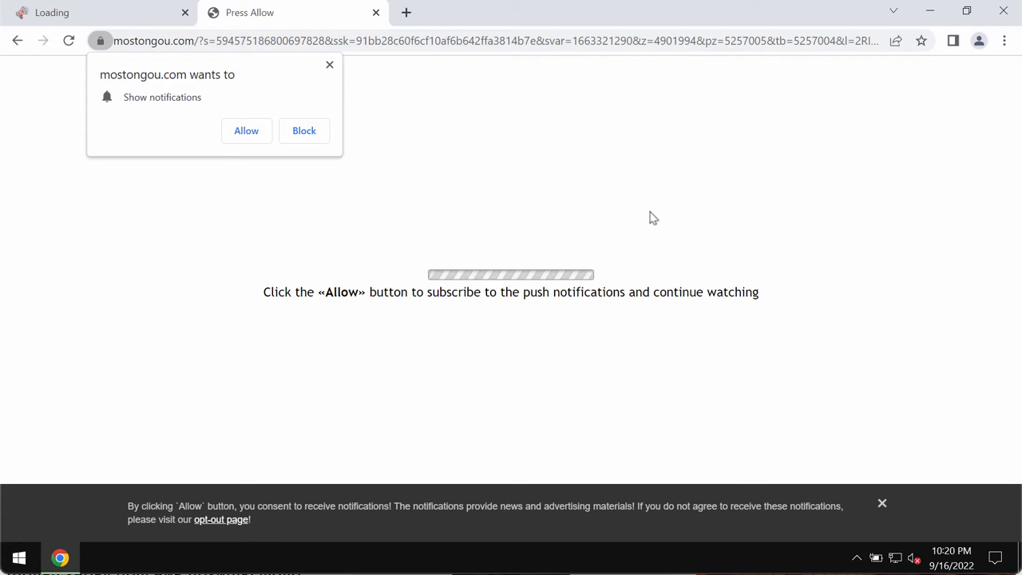
pyautogui.moveTo(246, 130)
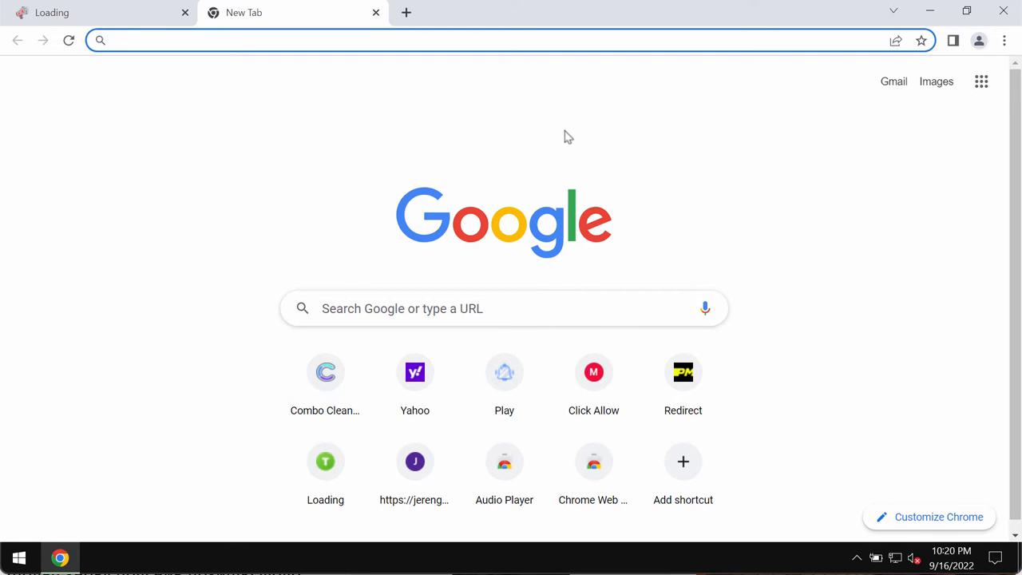
pyautogui.moveTo(597, 199)
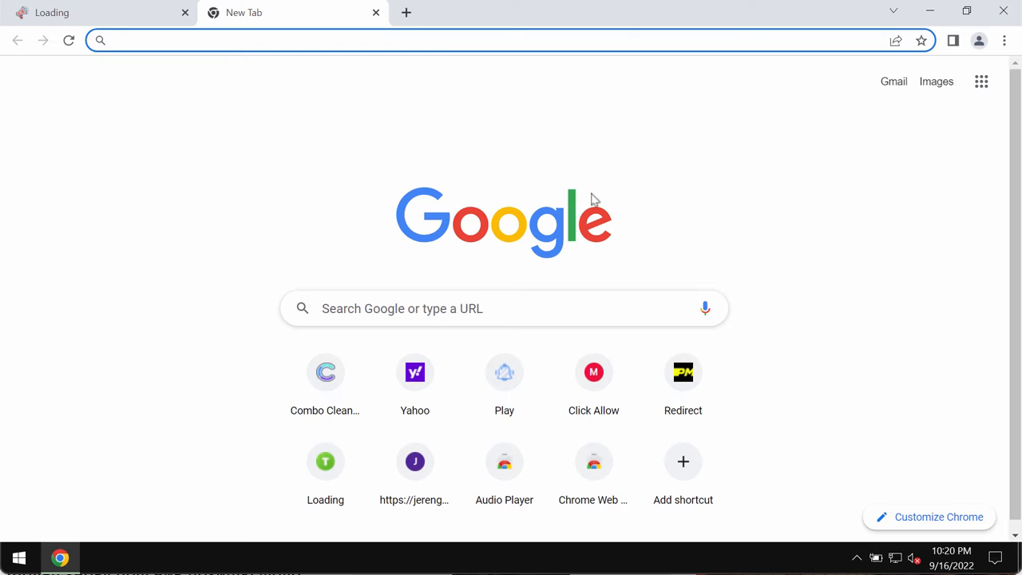
# Step: Navigate Chrome Settings to Privacy and security > Site settings, scrolling toward Notifications
pyautogui.click(1004, 40)
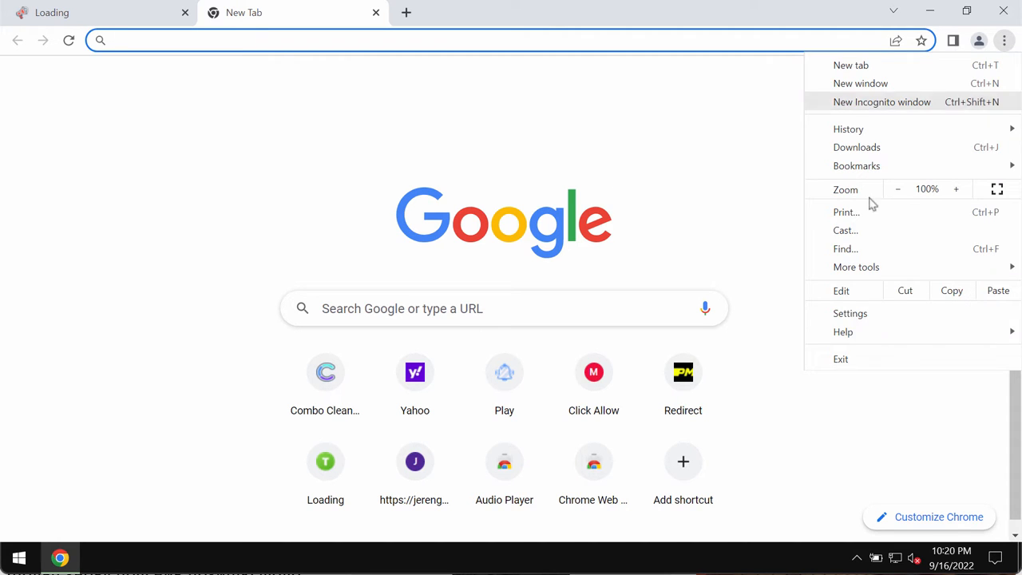
pyautogui.click(851, 313)
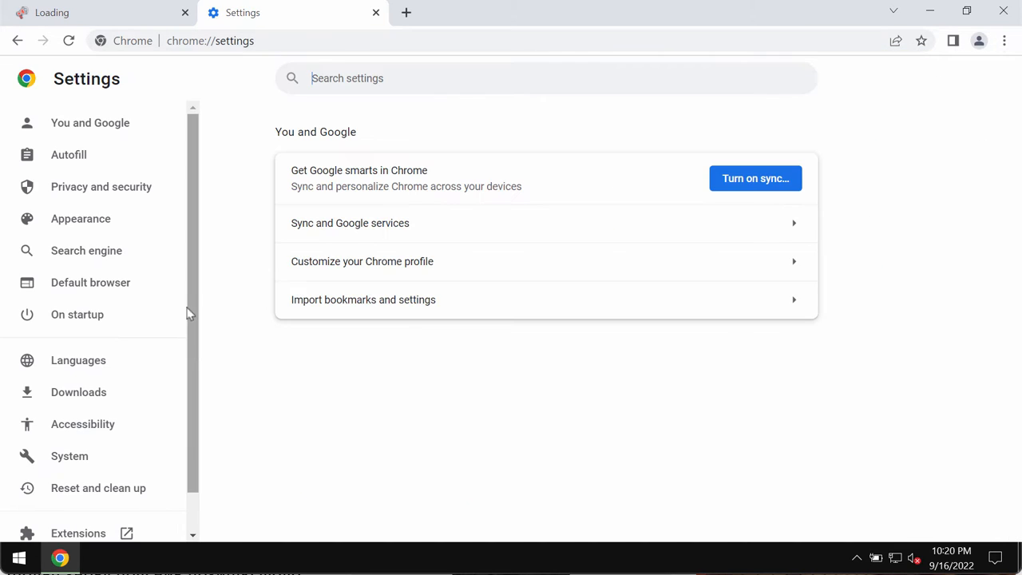
pyautogui.click(102, 186)
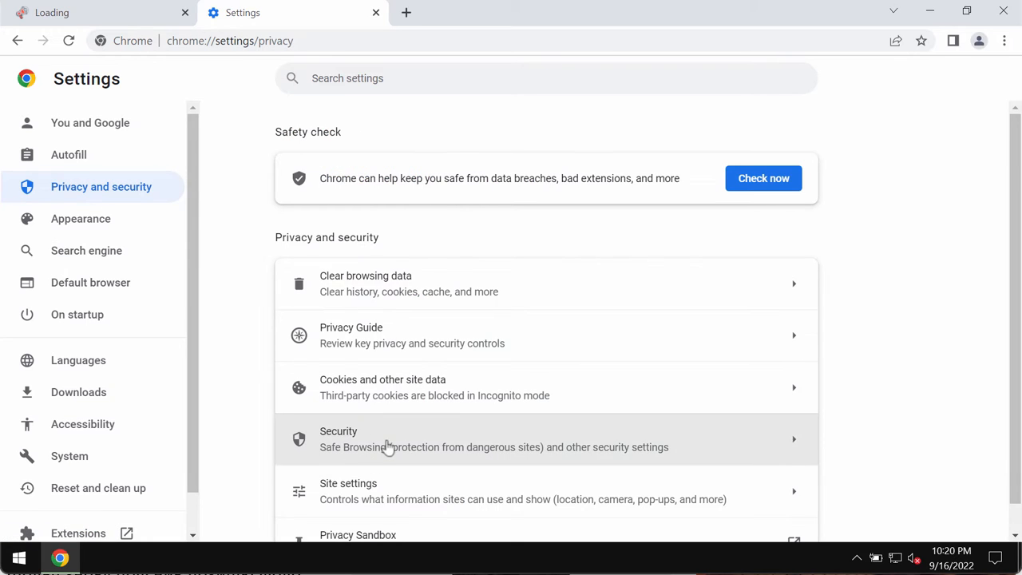
pyautogui.click(348, 484)
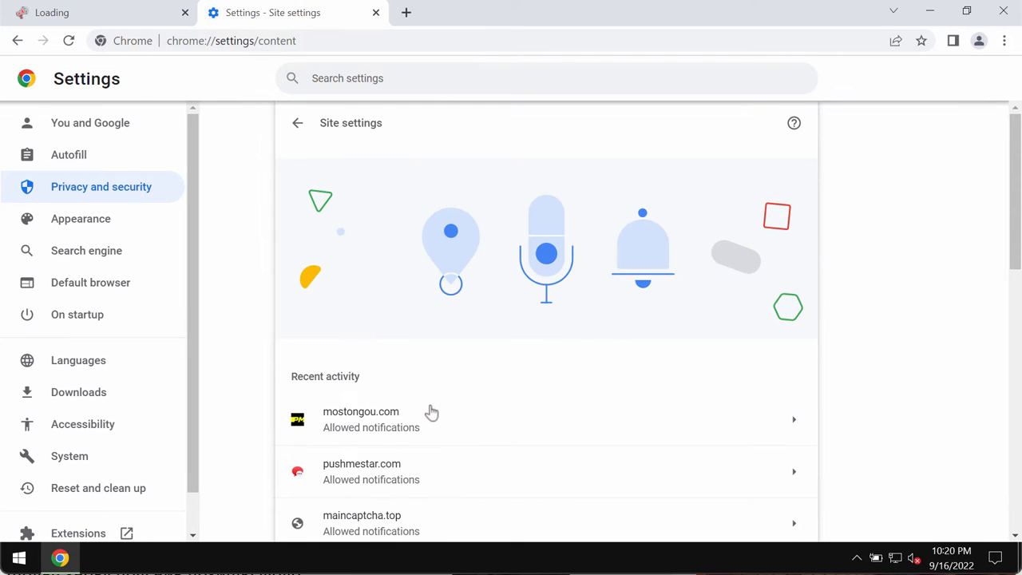
pyautogui.scroll(-3)
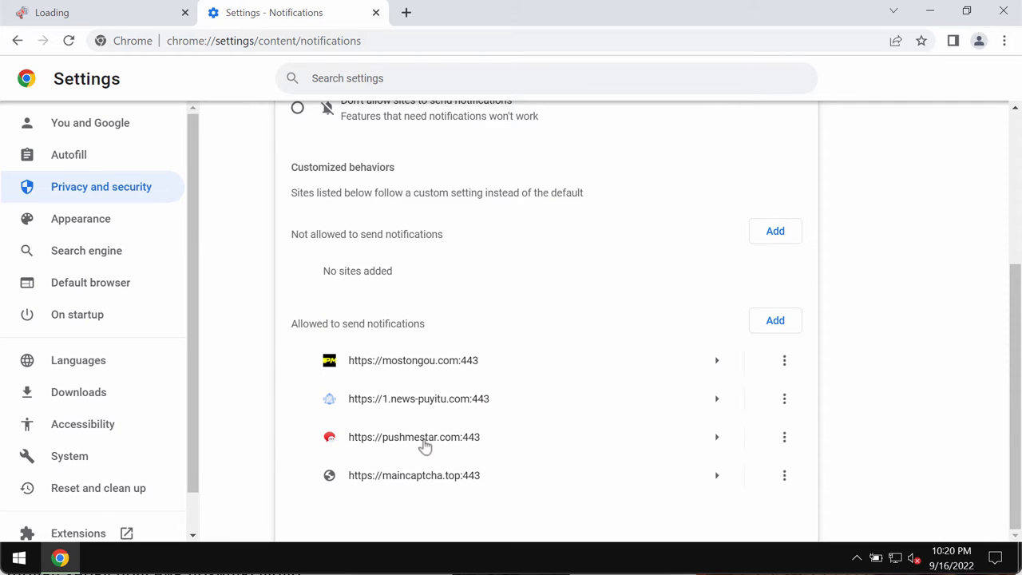
pyautogui.moveTo(573, 366)
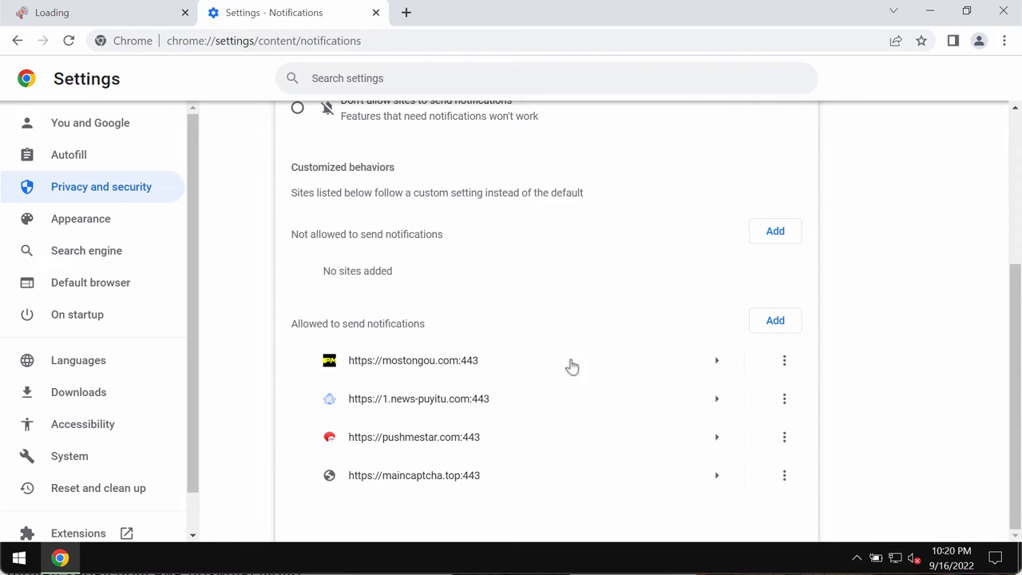
pyautogui.moveTo(606, 343)
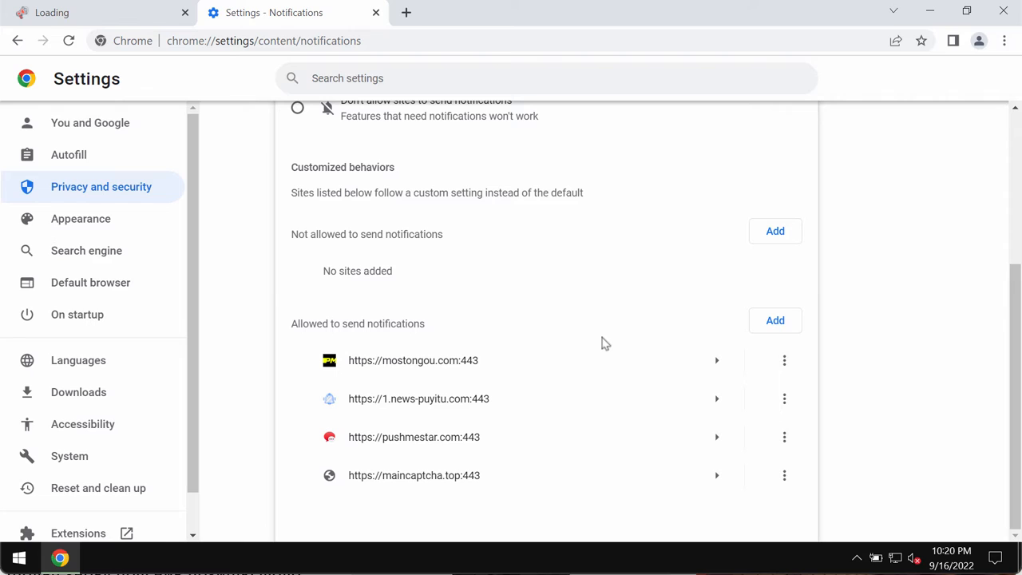
pyautogui.moveTo(377, 381)
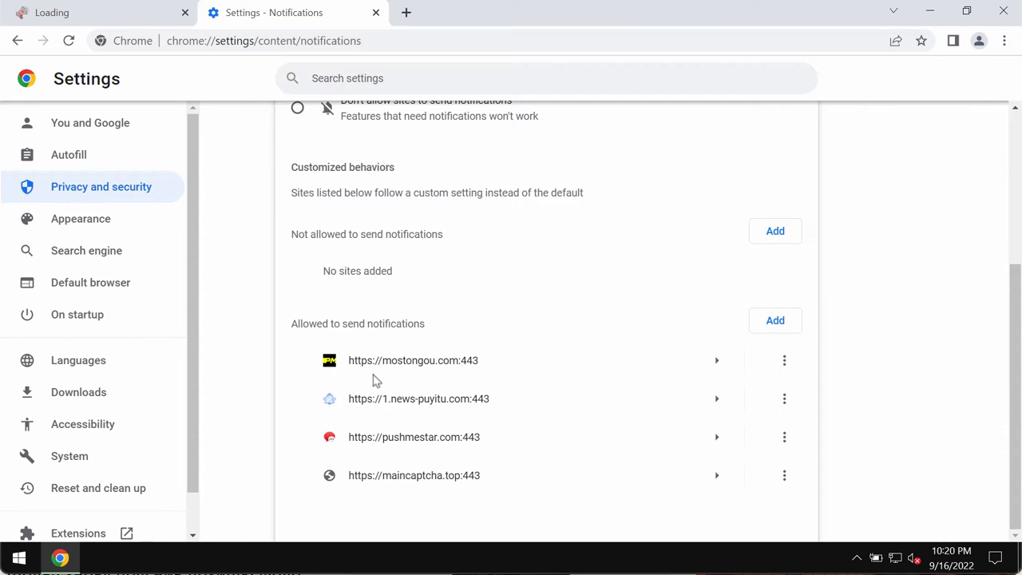
pyautogui.moveTo(717, 360)
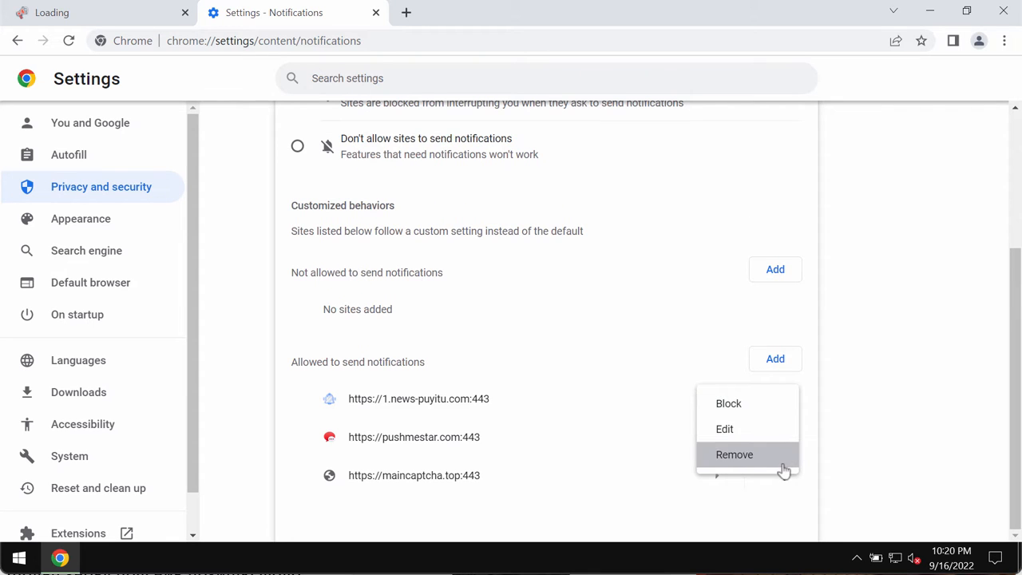
pyautogui.click(734, 454)
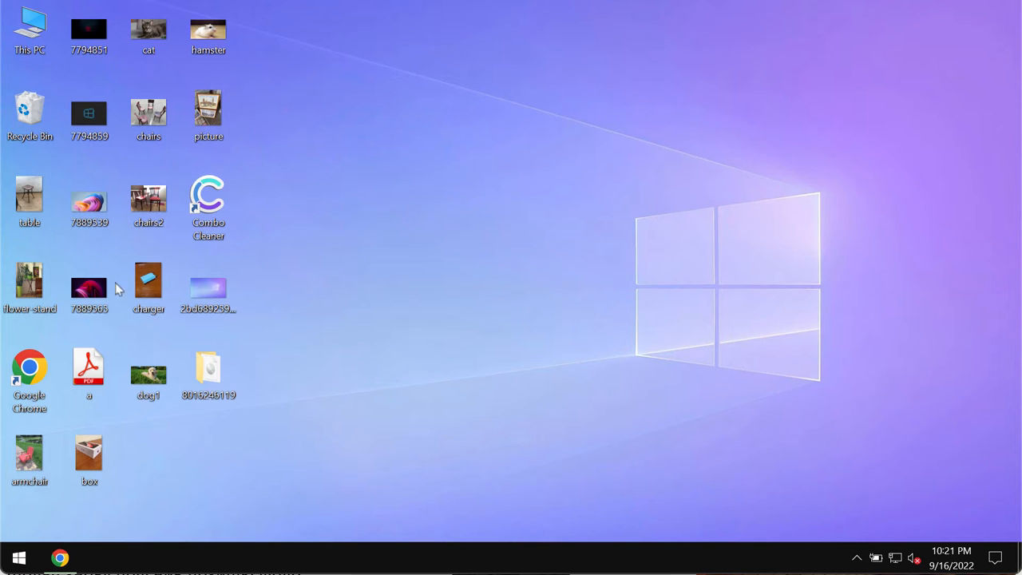
# Step: Launch Combo Cleaner from its desktop shortcut
pyautogui.doubleClick(208, 195)
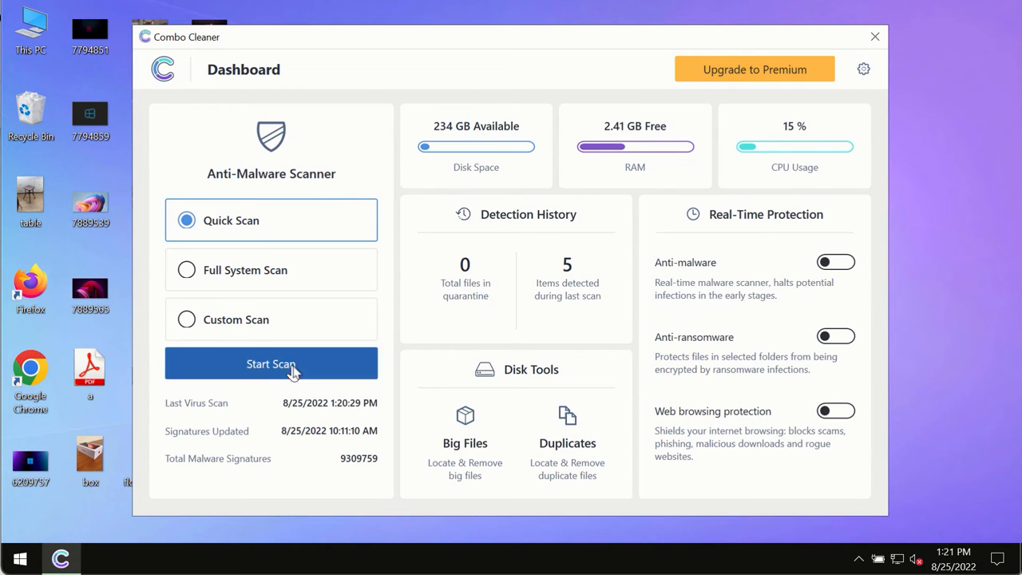
# Step: Start a Quick Scan, return to the Dashboard, then reopen the scan's progress view
pyautogui.click(271, 364)
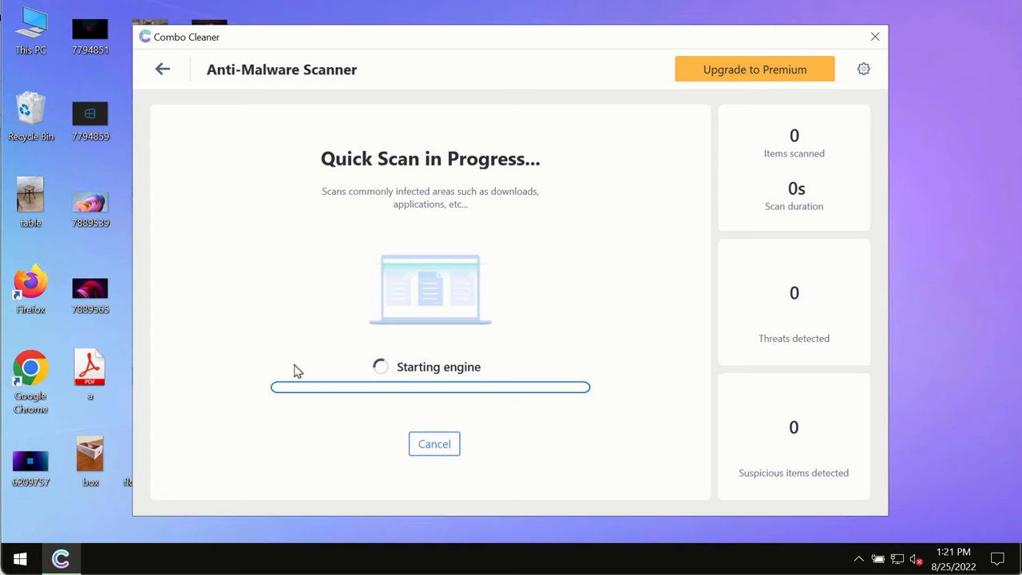
pyautogui.click(164, 69)
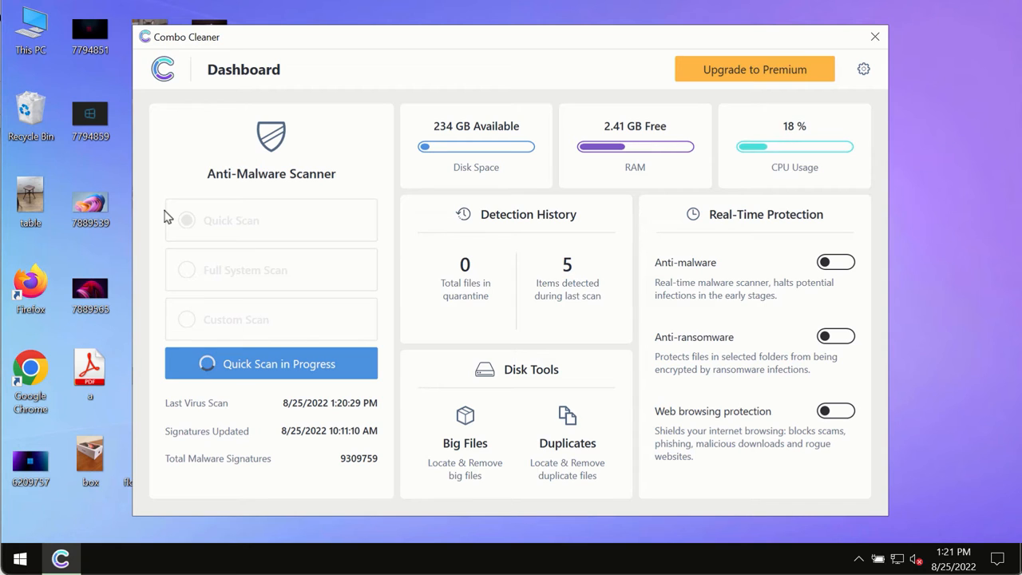
pyautogui.moveTo(336, 410)
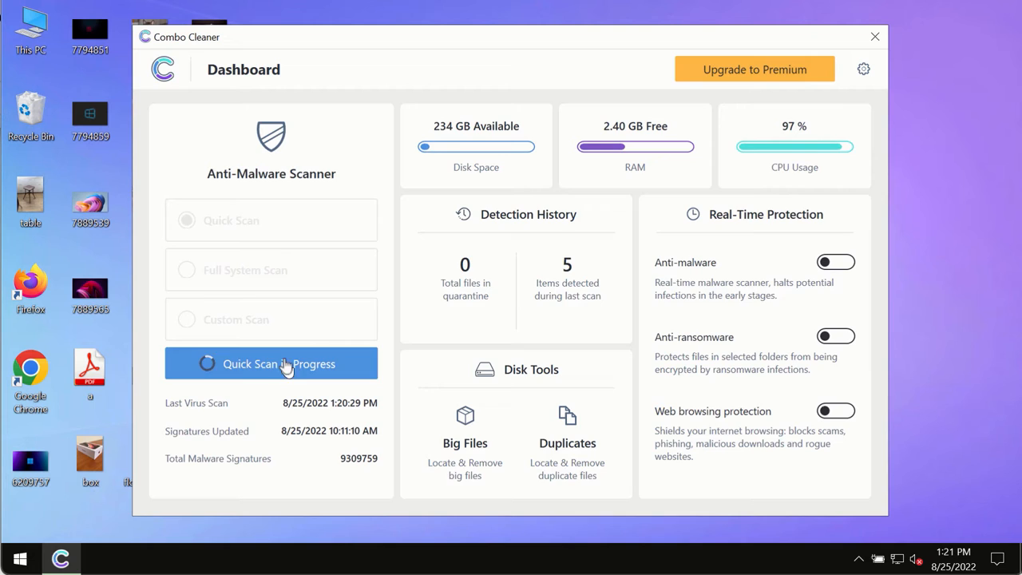
pyautogui.click(271, 364)
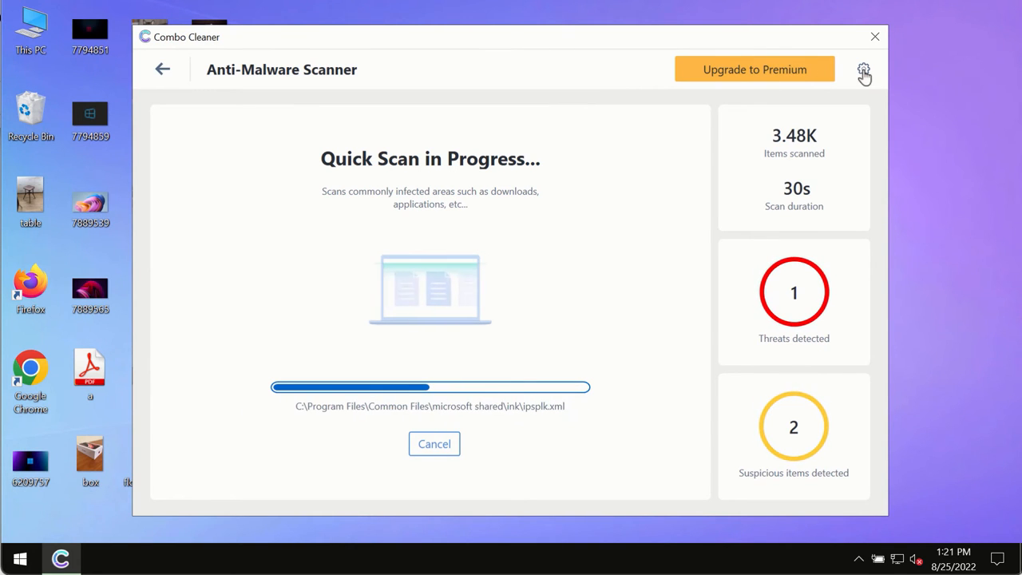
# Step: Review Combo Cleaner's Anti-Ransomware settings, then return to the Dashboard
pyautogui.click(865, 71)
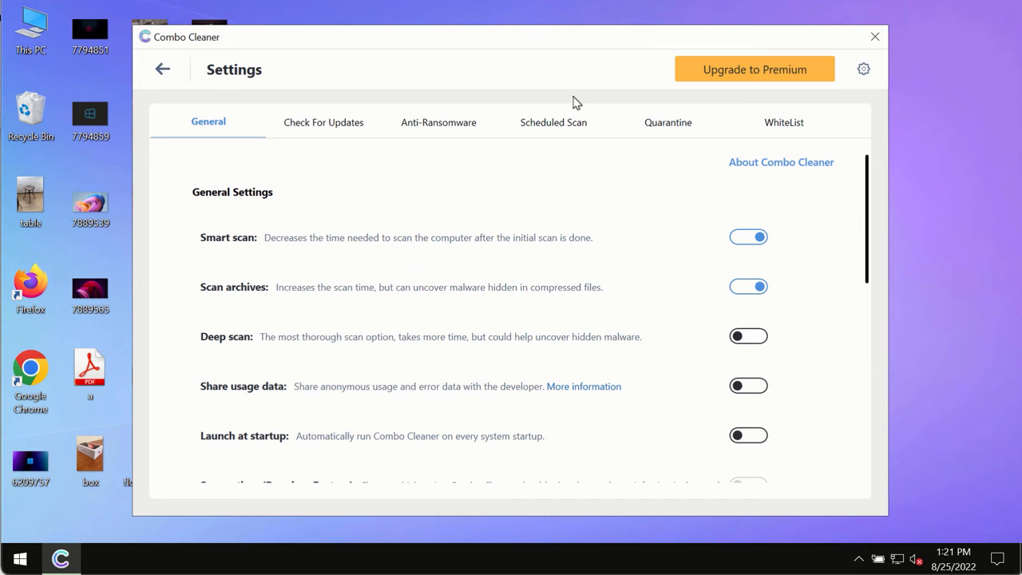
pyautogui.moveTo(517, 56)
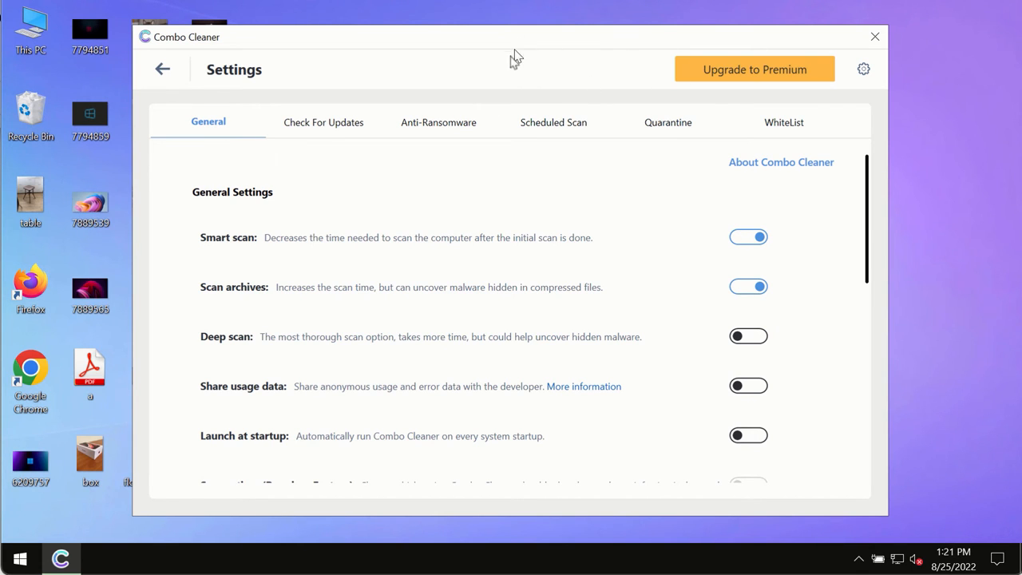
pyautogui.click(438, 122)
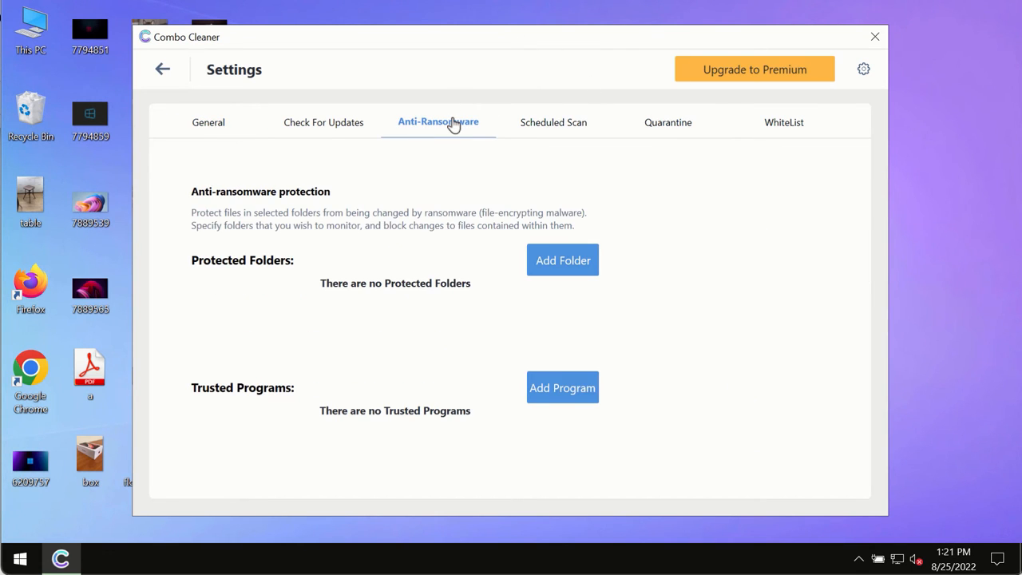
pyautogui.moveTo(322, 204)
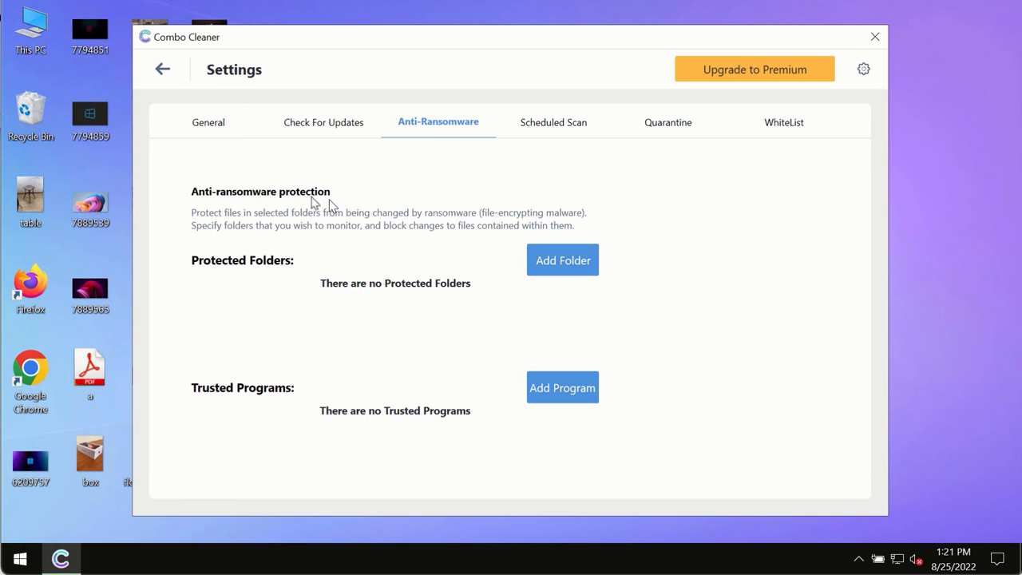
pyautogui.moveTo(563, 271)
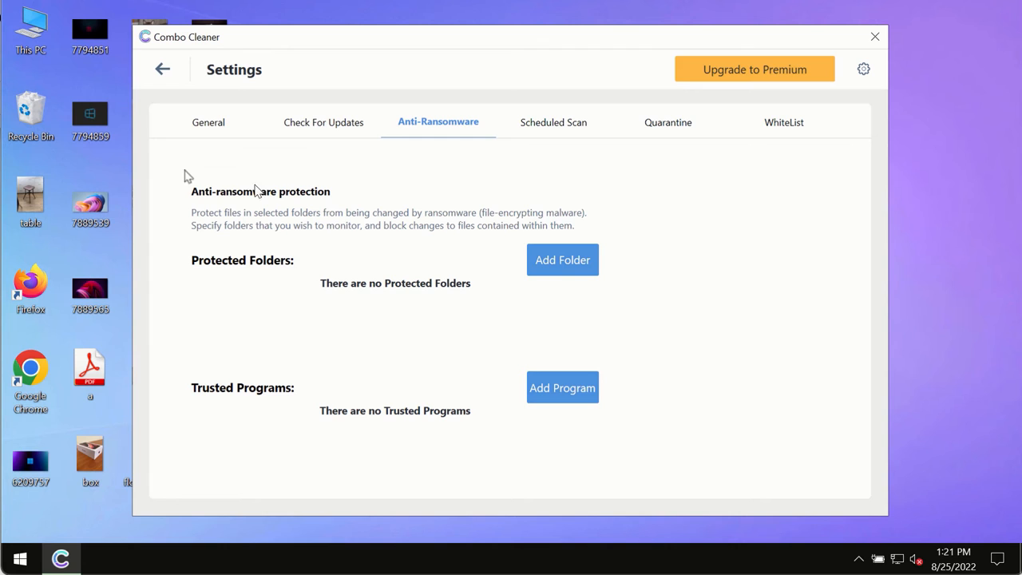
pyautogui.moveTo(164, 78)
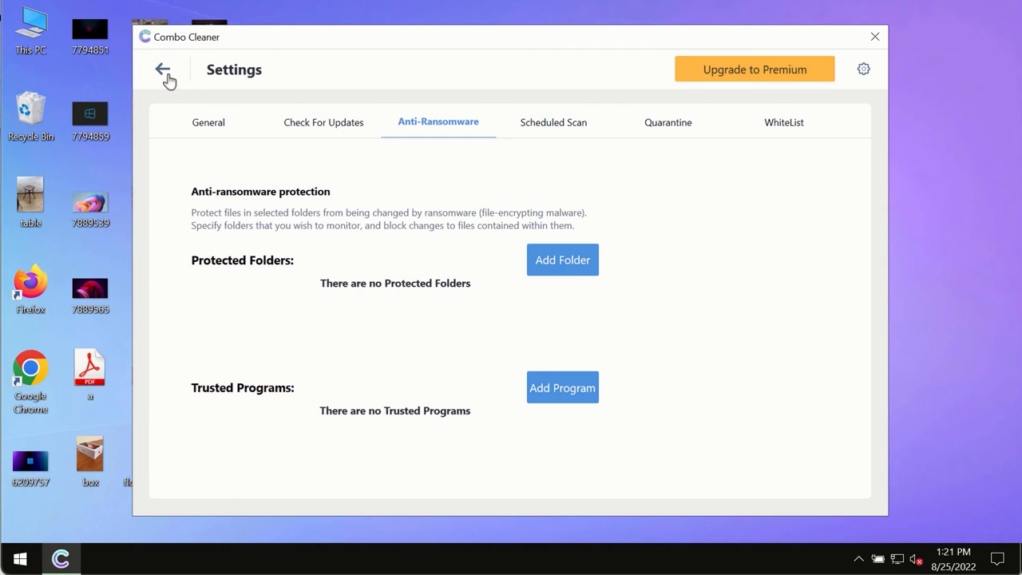
pyautogui.click(163, 70)
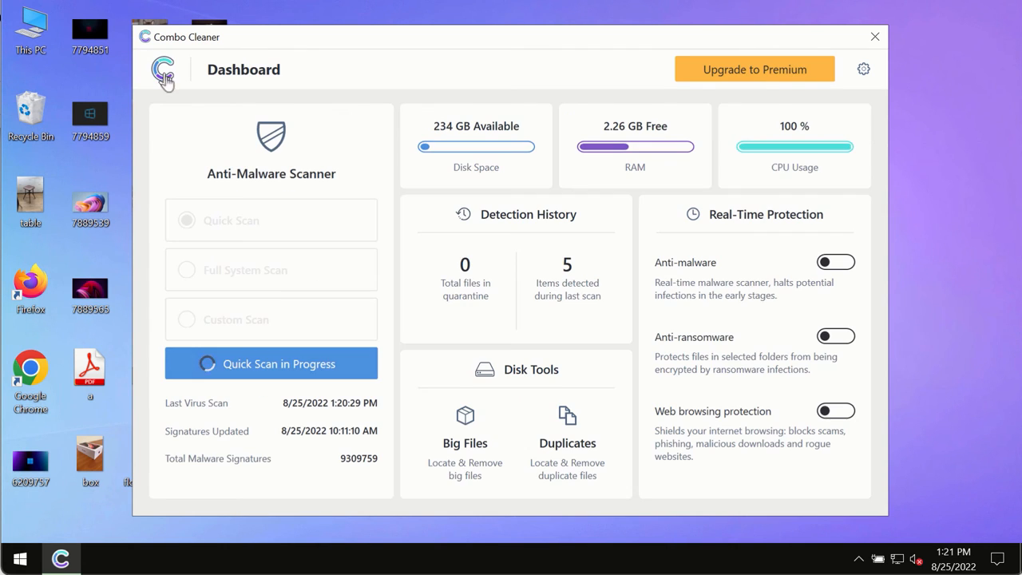
# Step: Reopen the Quick Scan progress view, now showing 4 threats and 2 suspicious items
pyautogui.click(271, 364)
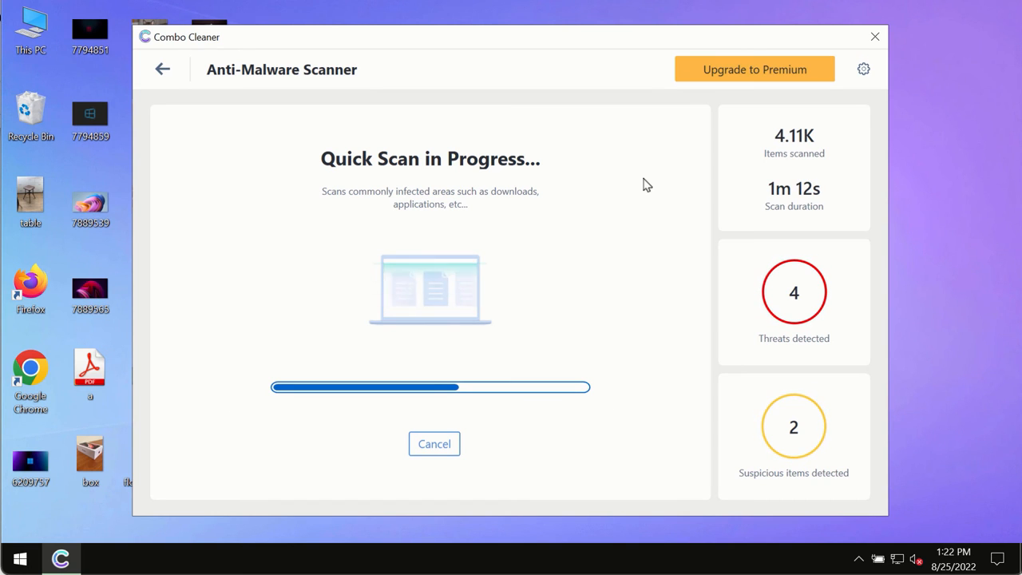
pyautogui.moveTo(657, 177)
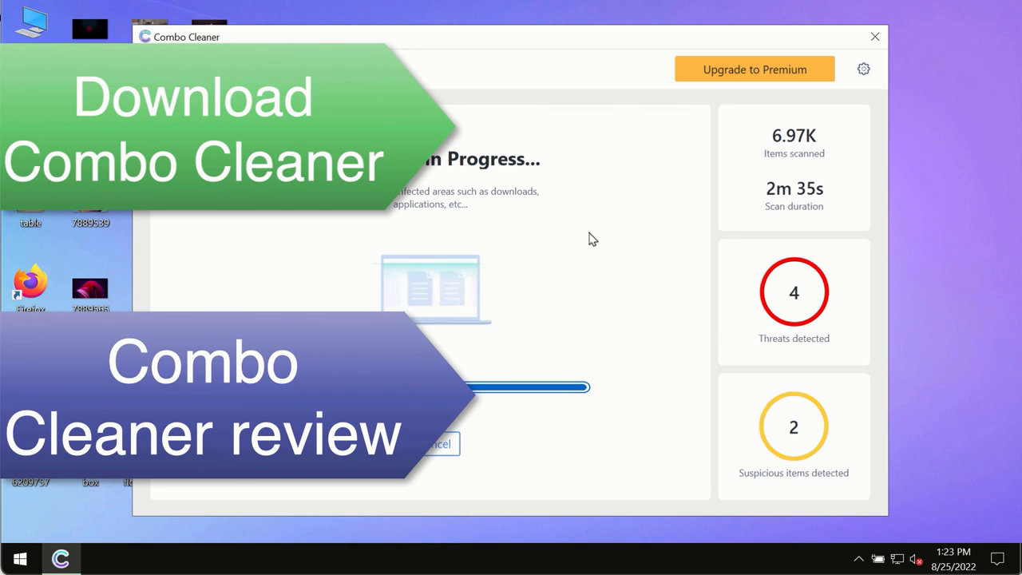
pyautogui.moveTo(624, 209)
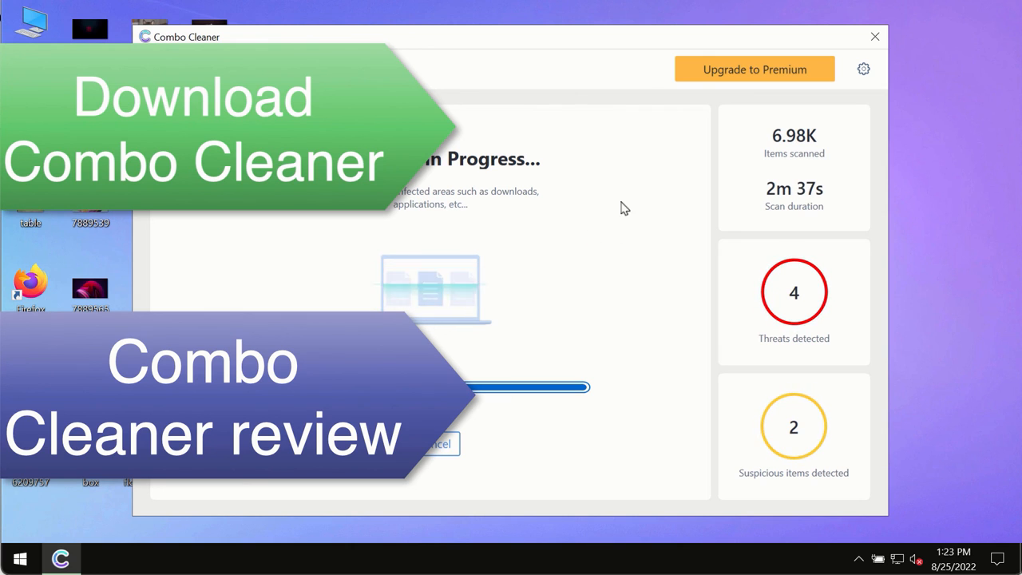
pyautogui.moveTo(640, 216)
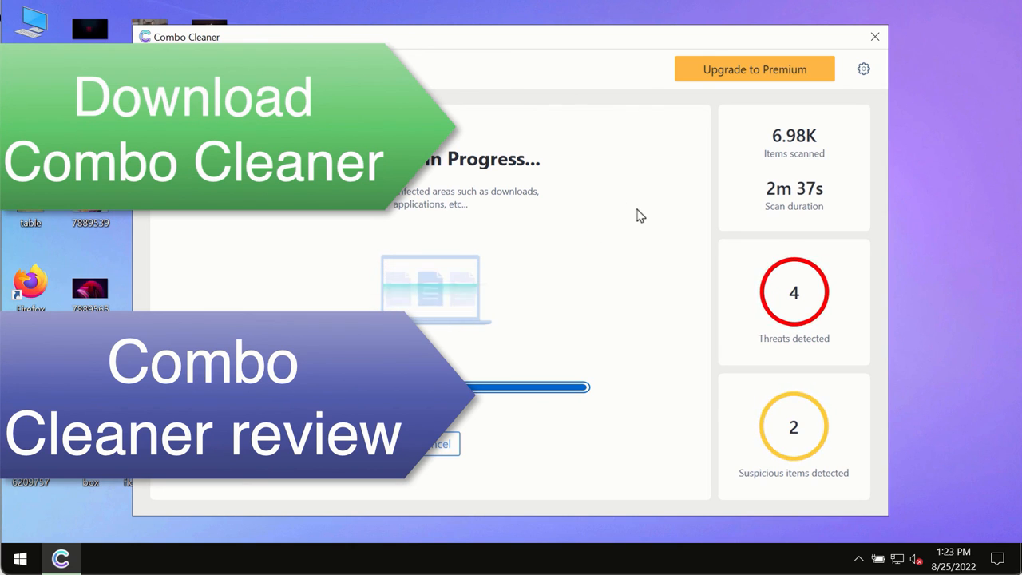